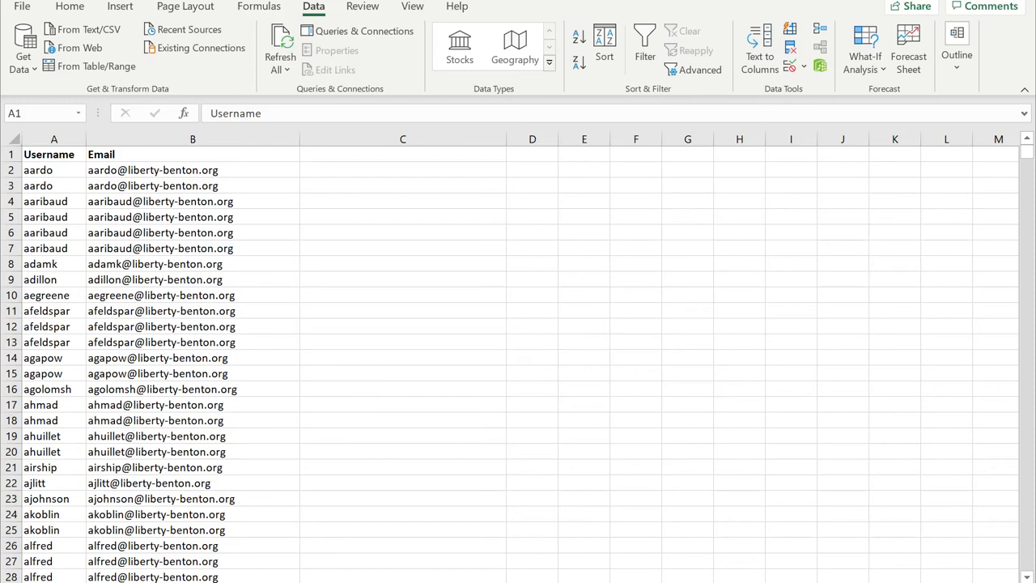
{"action": "mouse_move", "coordinate": [510, 309]}
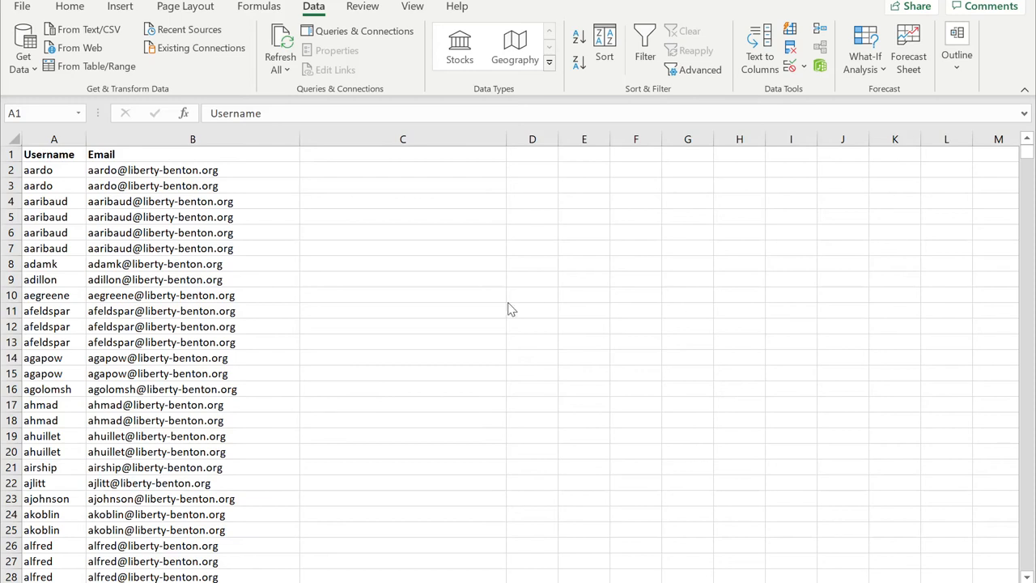
{"action": "mouse_move", "coordinate": [118, 209]}
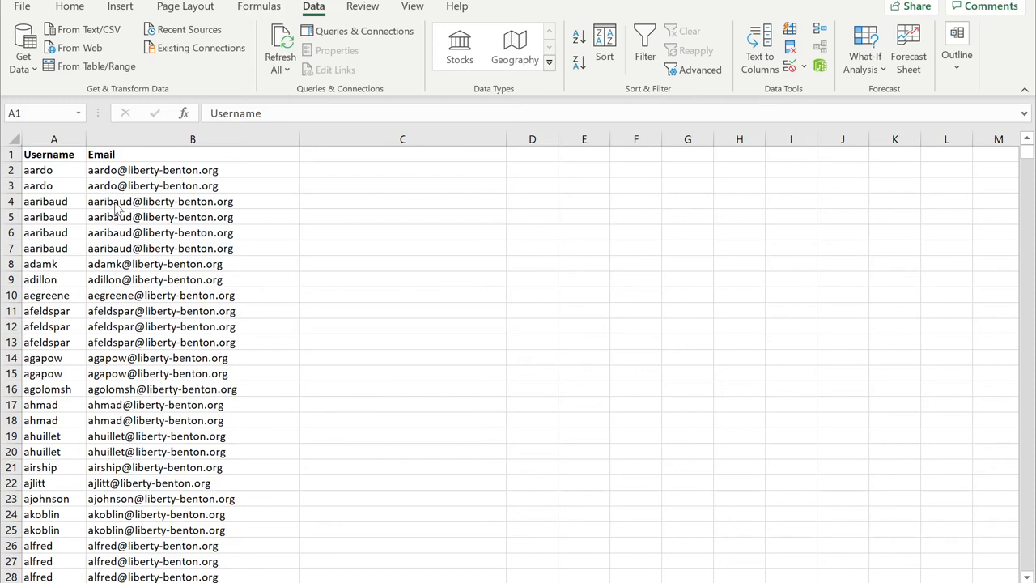
{"action": "mouse_move", "coordinate": [135, 326]}
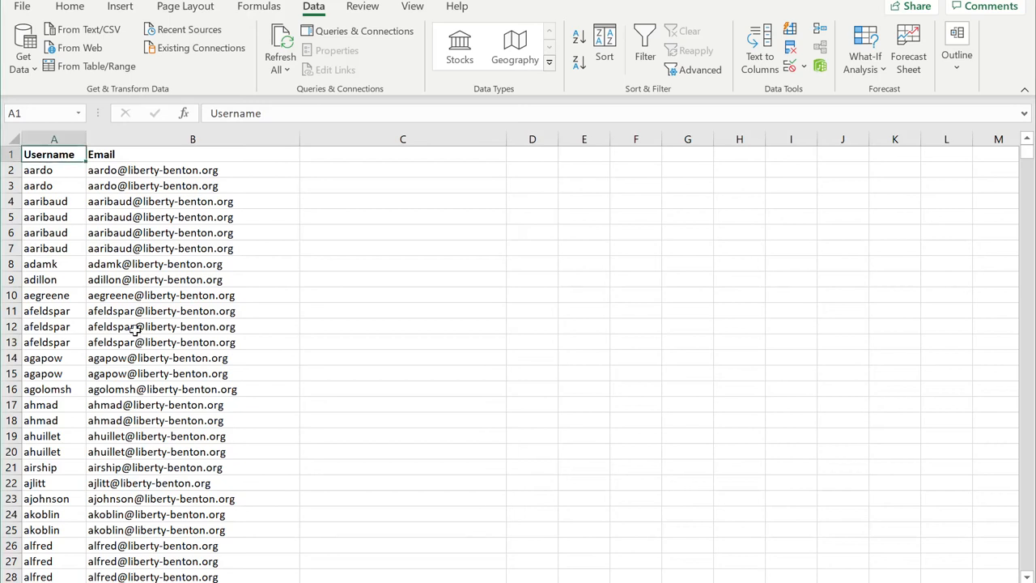
Step: Apply an in-place Advanced Filter on $A$1:$B$1201 with 'Unique records only' ticked
{"action": "key", "text": "ctrl+End"}
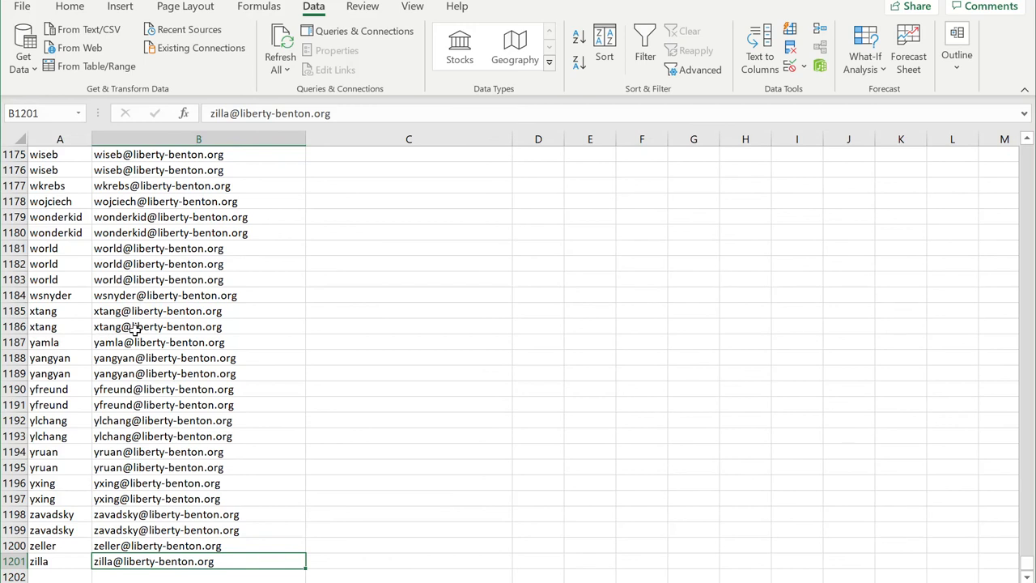
{"action": "key", "text": "ctrl+Home"}
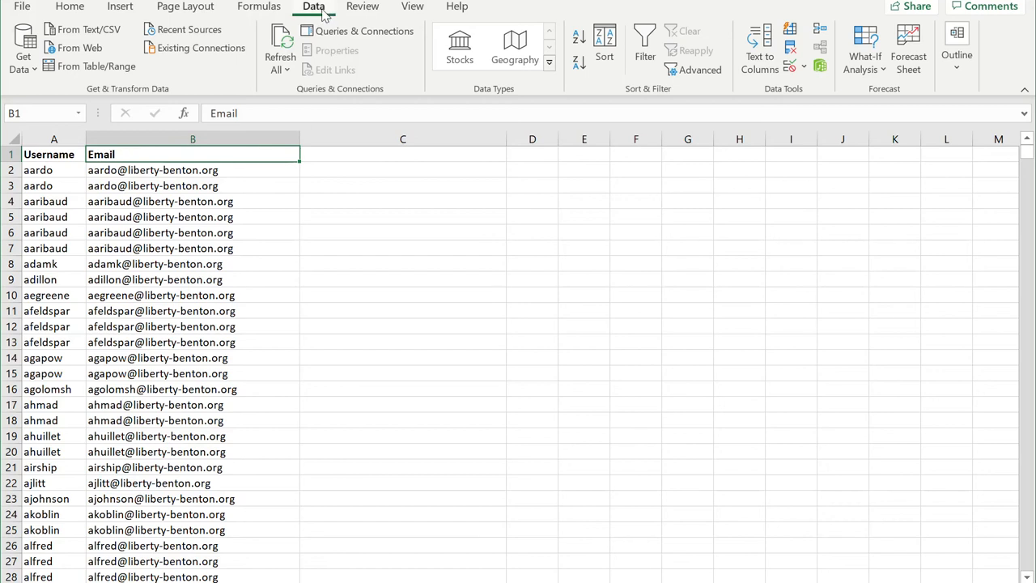
{"action": "mouse_move", "coordinate": [656, 86]}
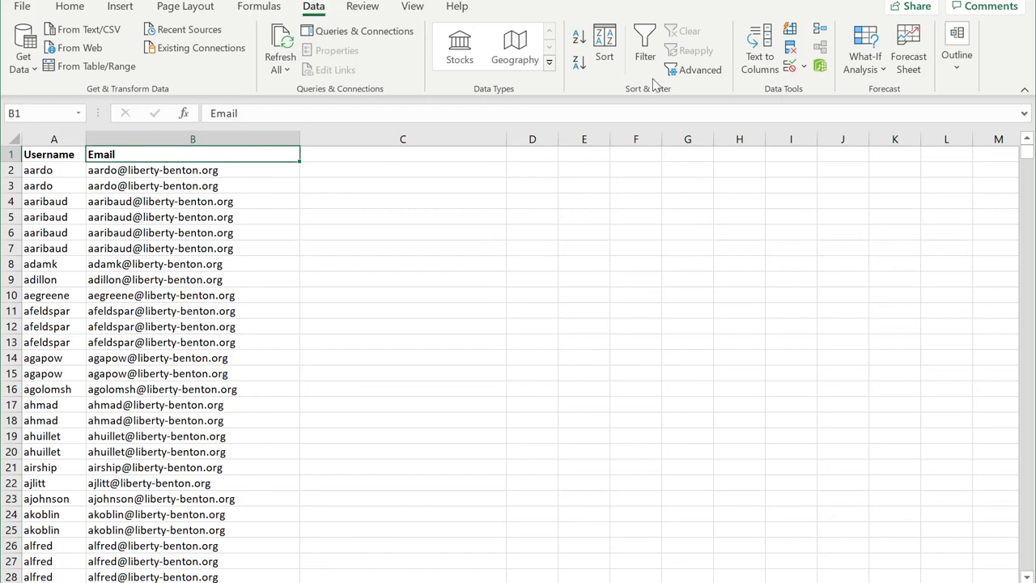
{"action": "mouse_move", "coordinate": [699, 69]}
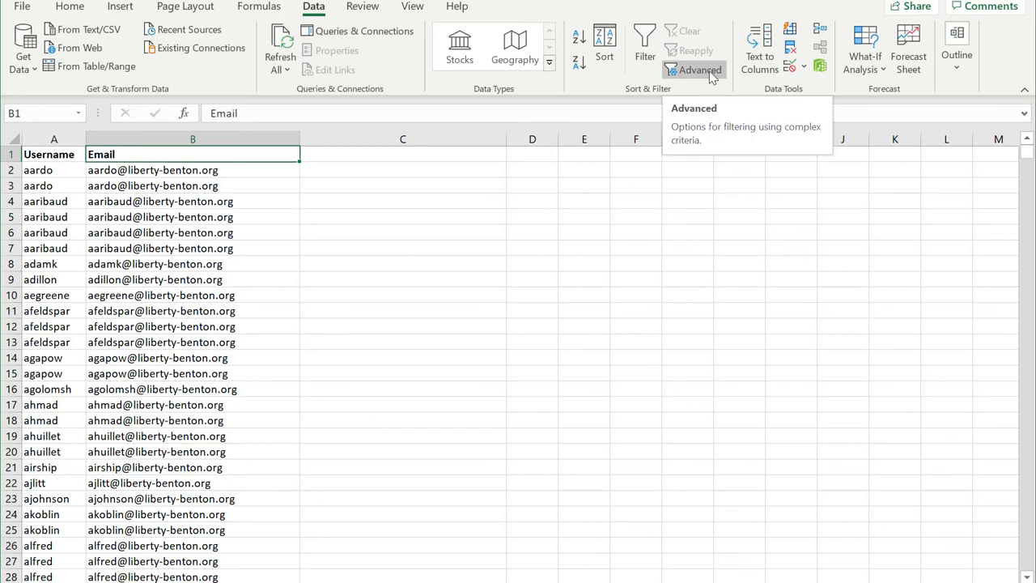
{"action": "left_click", "coordinate": [693, 70]}
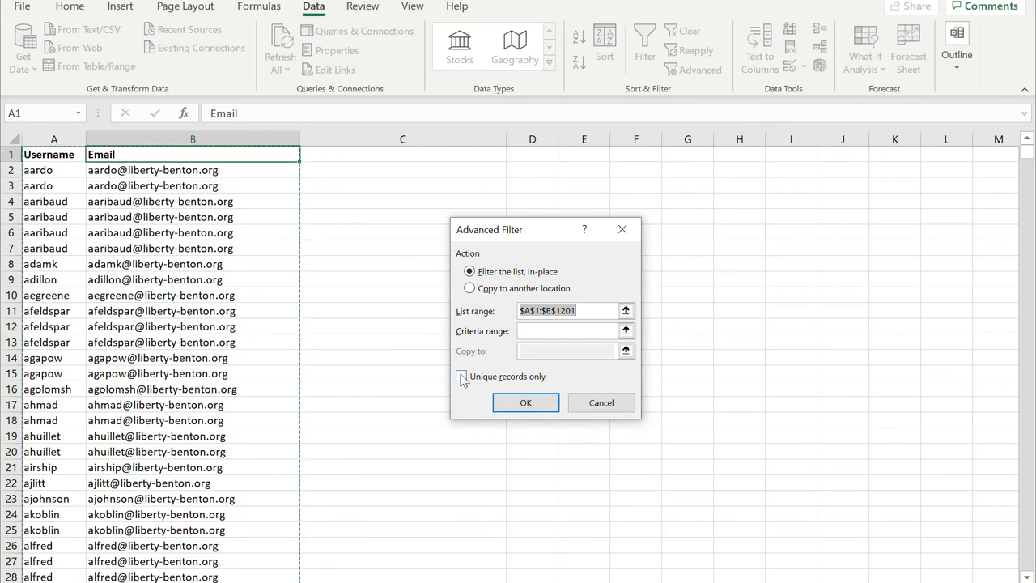
{"action": "left_click", "coordinate": [461, 375]}
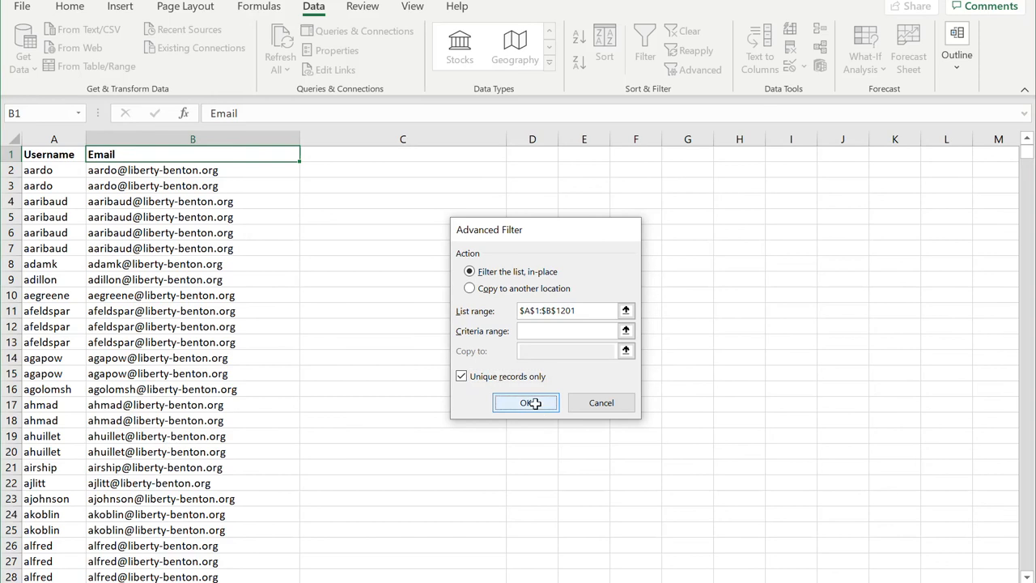
{"action": "left_click", "coordinate": [525, 402]}
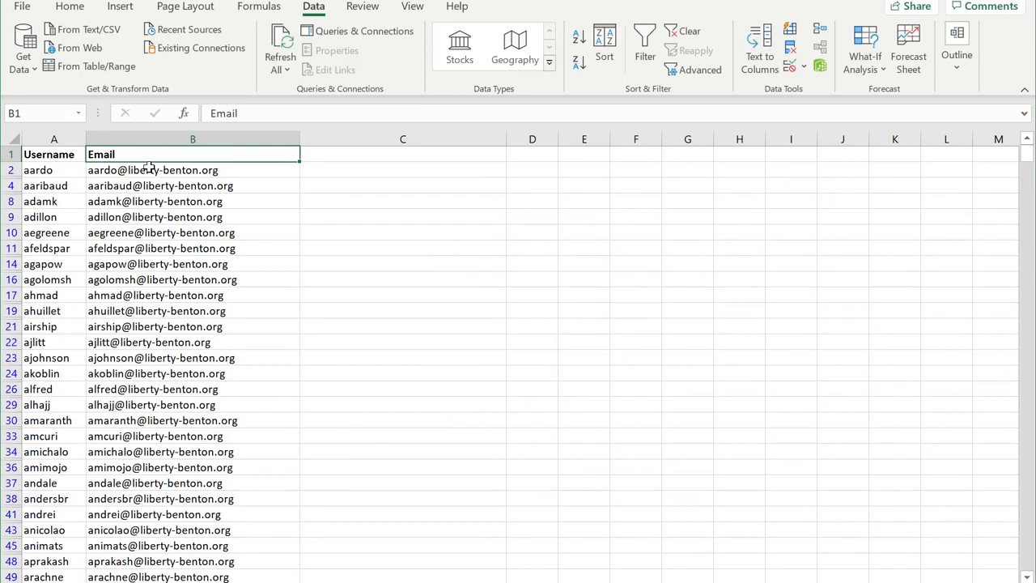
Step: After reviewing the filtered rows, start typing the 'No Dupes' header in cell C1
{"action": "scroll", "scroll_direction": "down", "scroll_amount": 3}
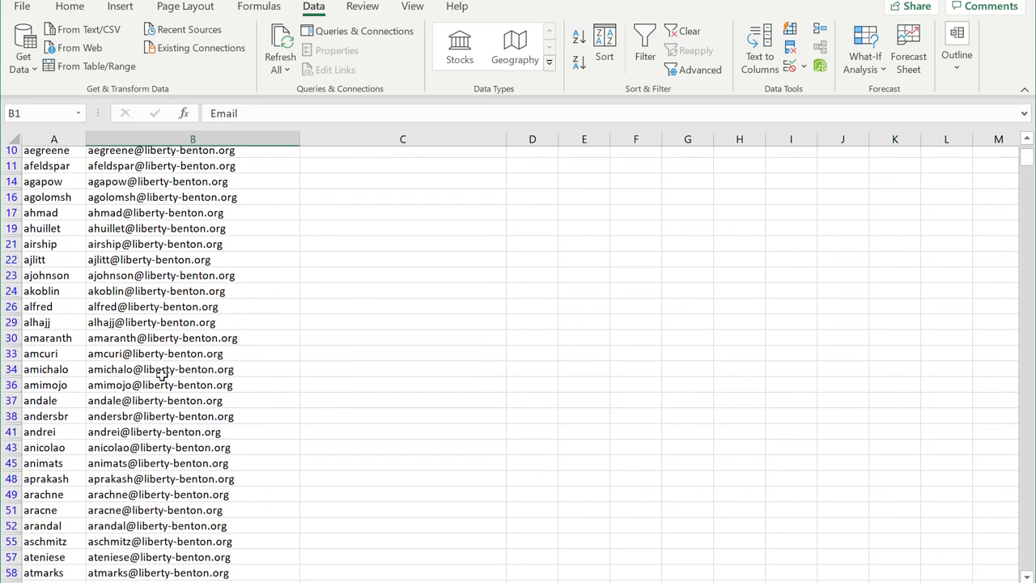
{"action": "scroll", "scroll_direction": "down", "scroll_amount": 3}
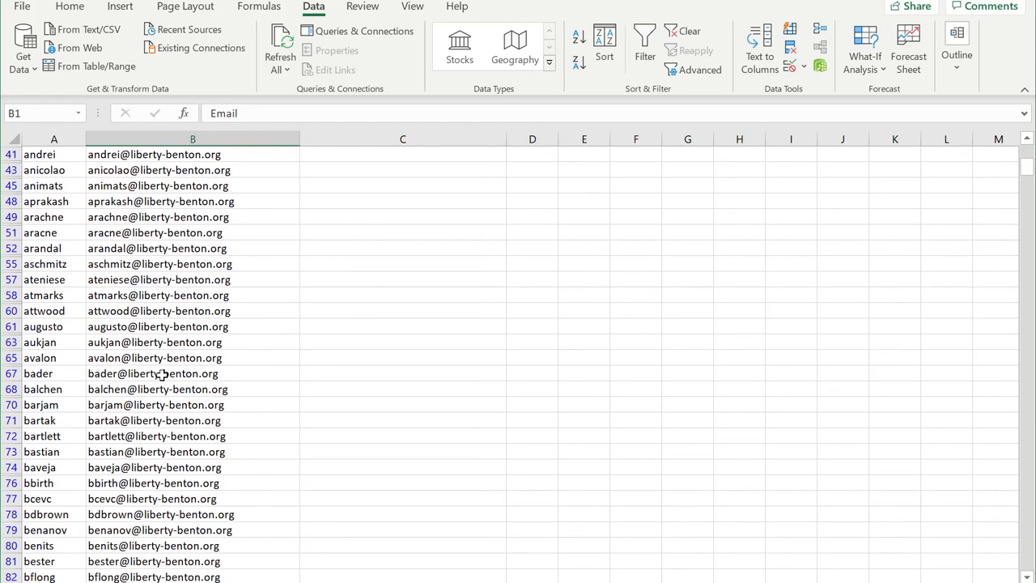
{"action": "scroll", "scroll_direction": "down", "scroll_amount": 3}
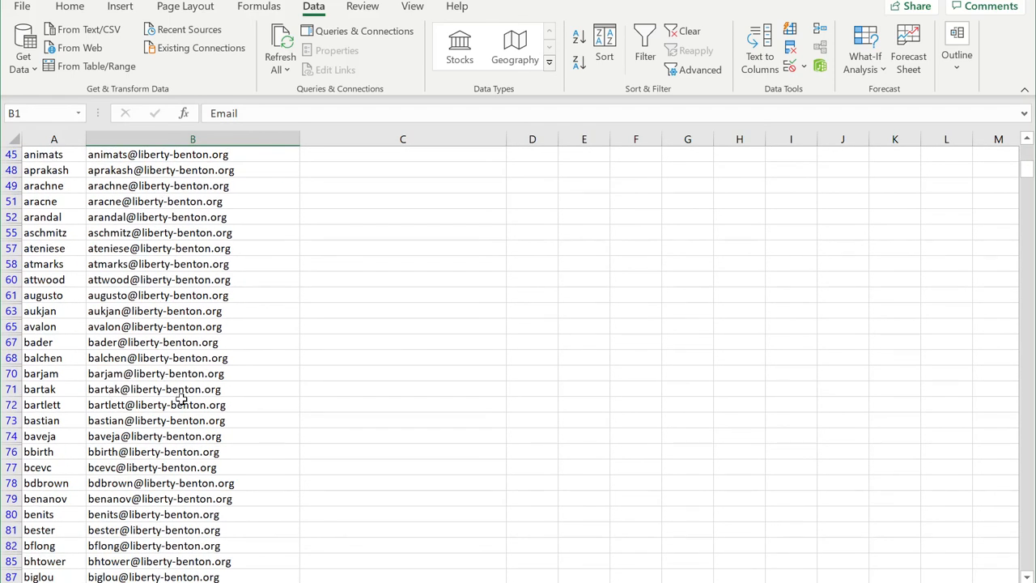
{"action": "key", "text": "ctrl+Down"}
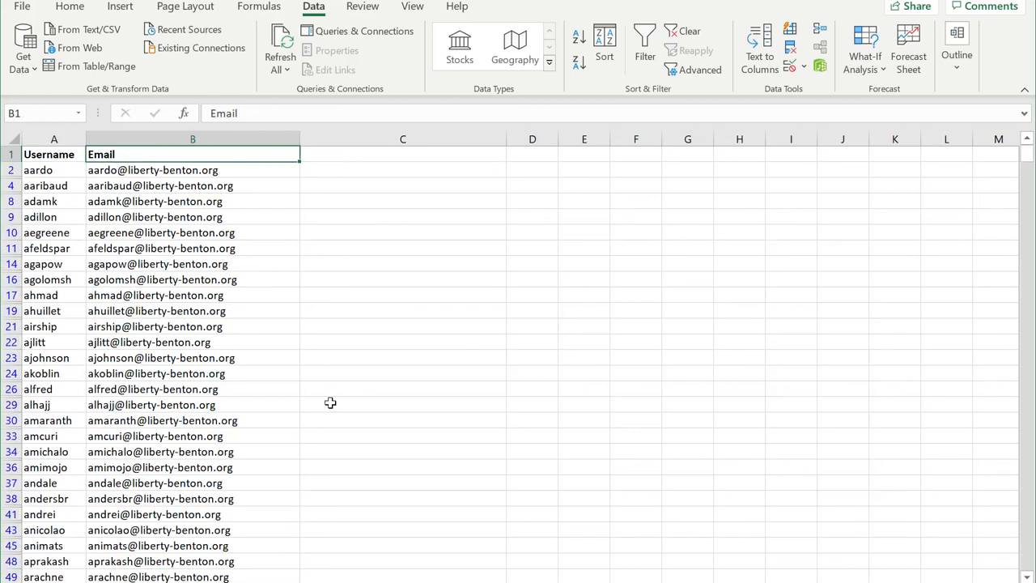
{"action": "mouse_move", "coordinate": [24, 170]}
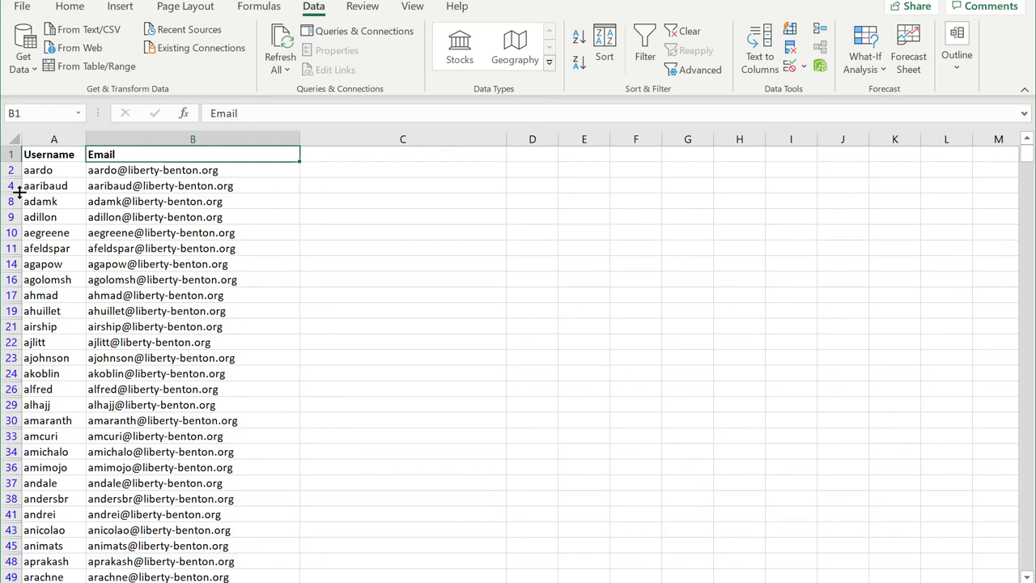
{"action": "left_click", "coordinate": [192, 170]}
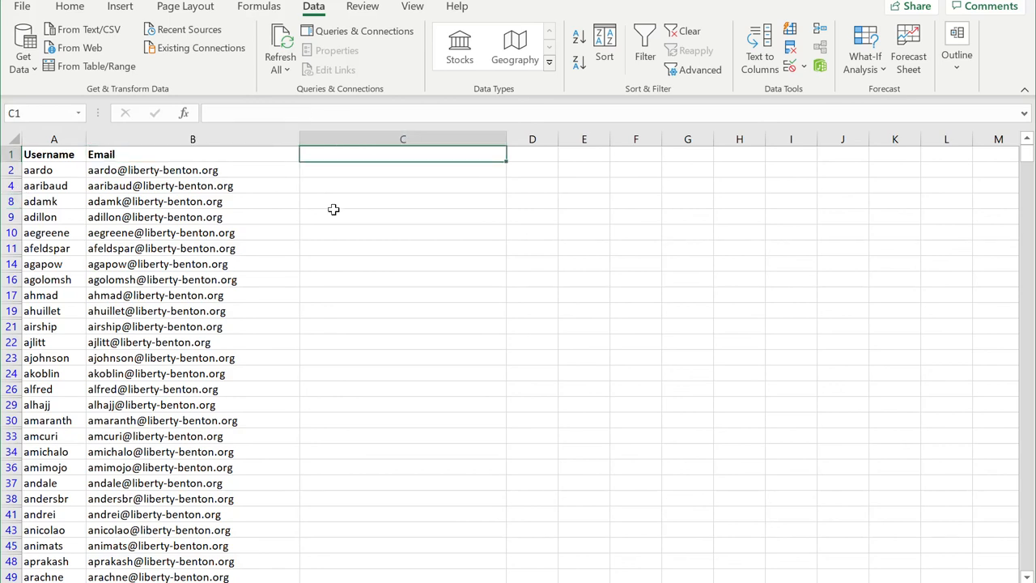
{"action": "type", "text": "No D"}
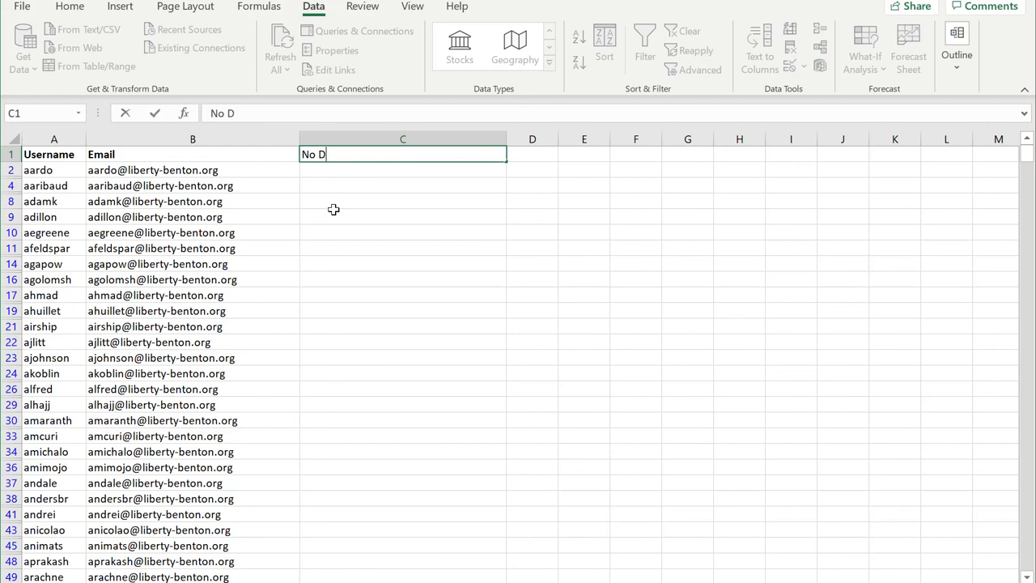